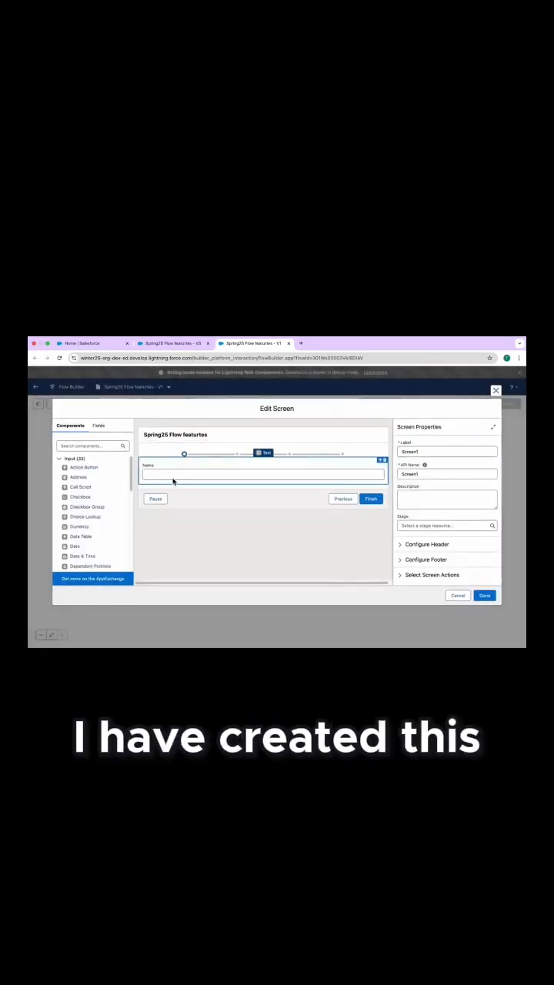
Add a LEN-based validation rule to the Name field with the message 'Please enter more than 3 characters'
{"action": "left_click", "coordinate": [262, 474]}
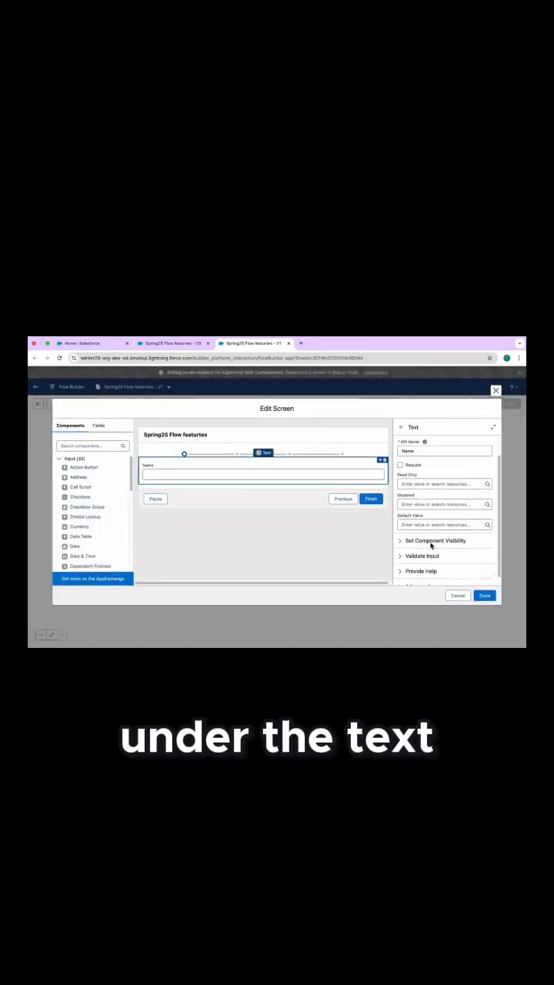
{"action": "left_click", "coordinate": [421, 556]}
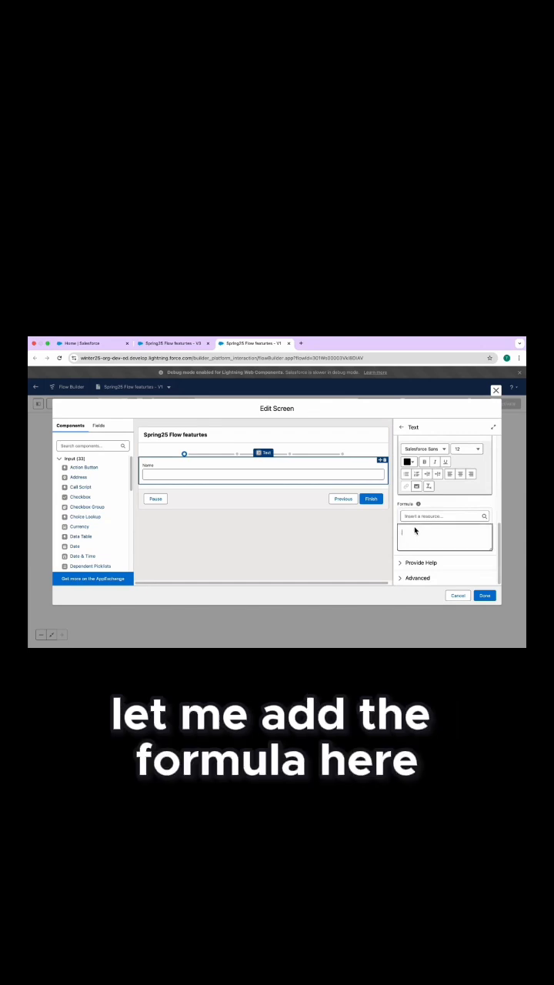
{"action": "type", "text": "LEN"}
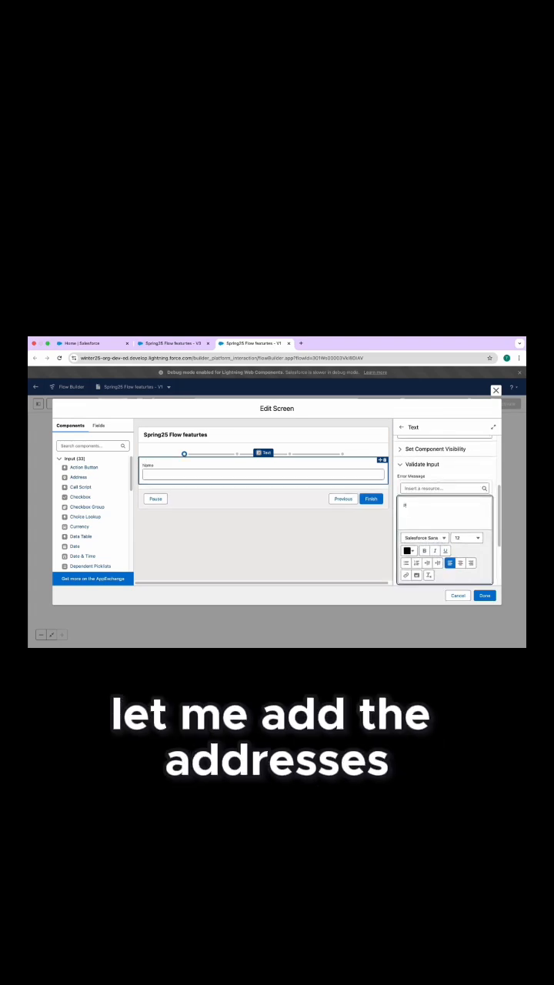
{"action": "type", "text": "Please write"}
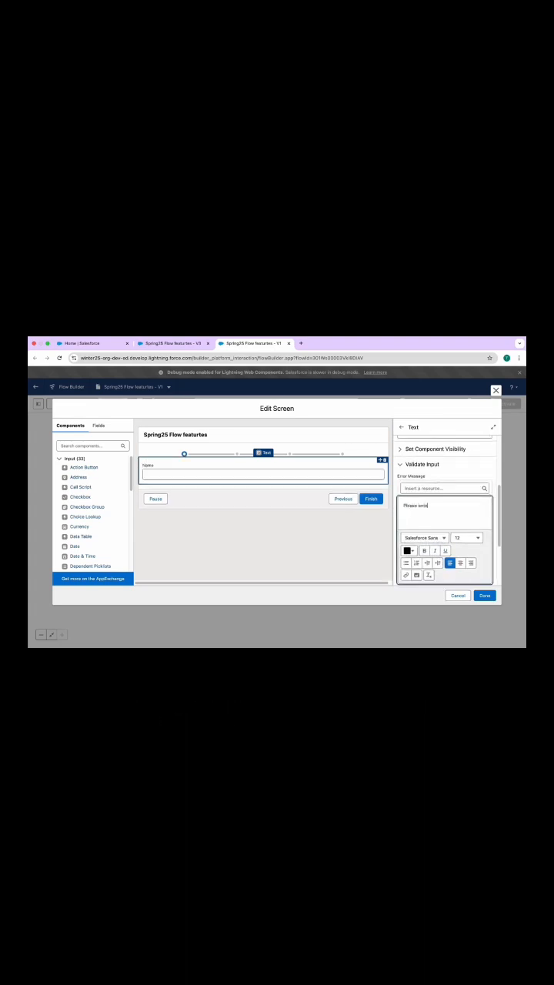
{"action": "type", "text": "enter more than 3 characters"}
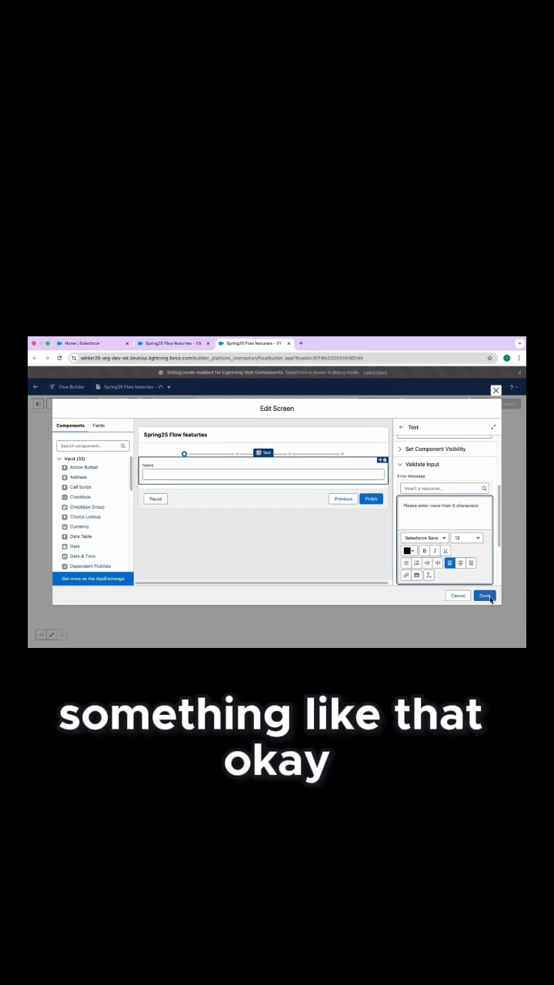
Confirm the screen edits, save the flow and launch it in debug
{"action": "left_click", "coordinate": [484, 595]}
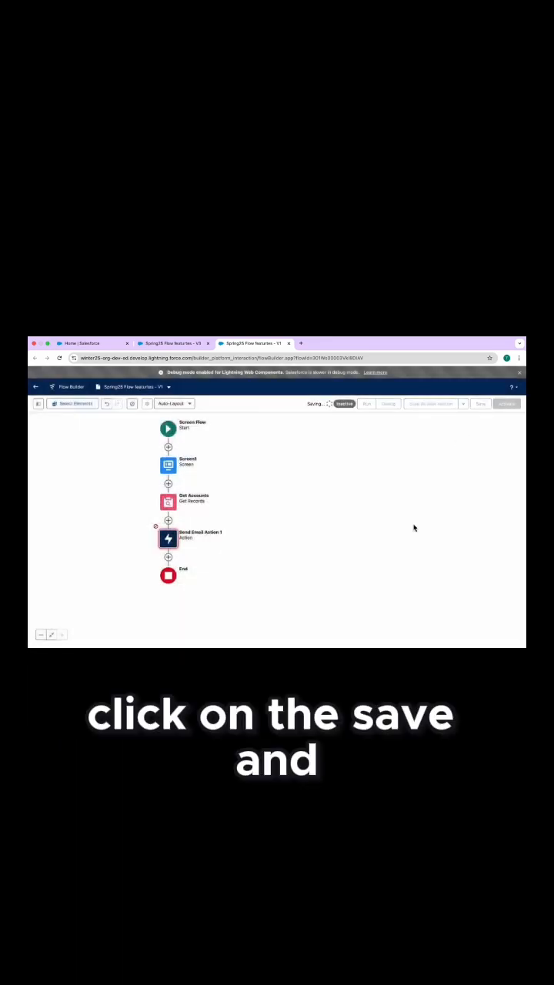
{"action": "left_click", "coordinate": [479, 403]}
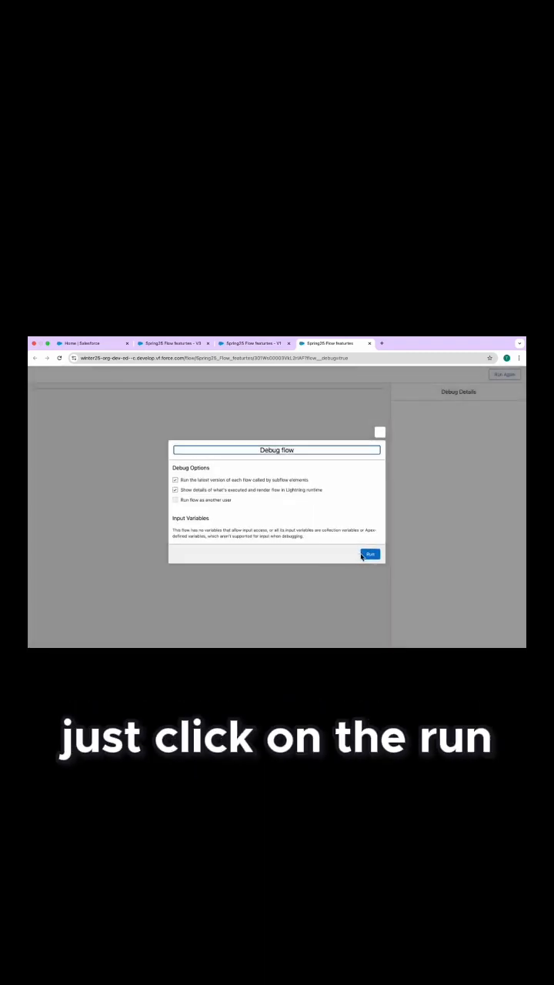
{"action": "left_click", "coordinate": [369, 554]}
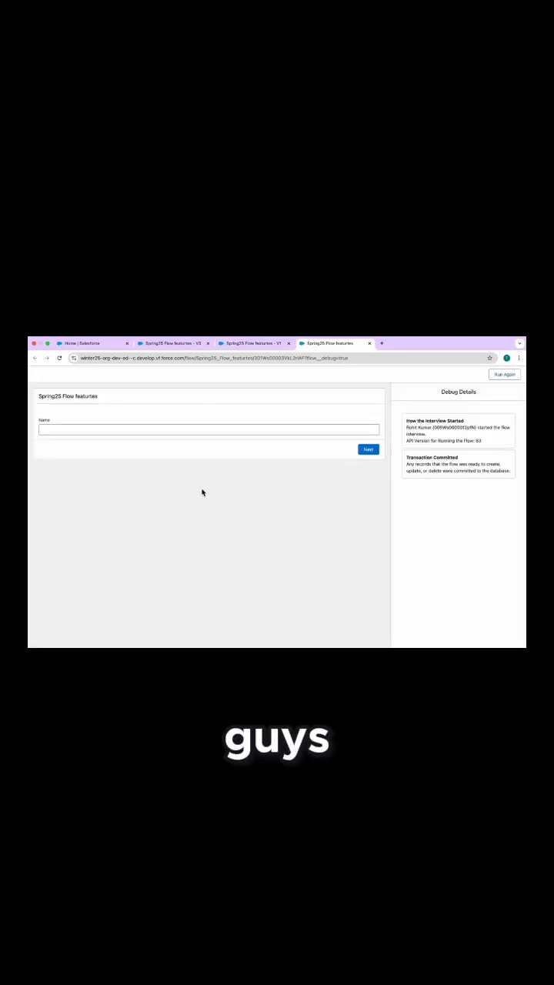
Enter too-short values ('d', 'qwe') in the running Name field to trigger the inline error
{"action": "left_click", "coordinate": [209, 431]}
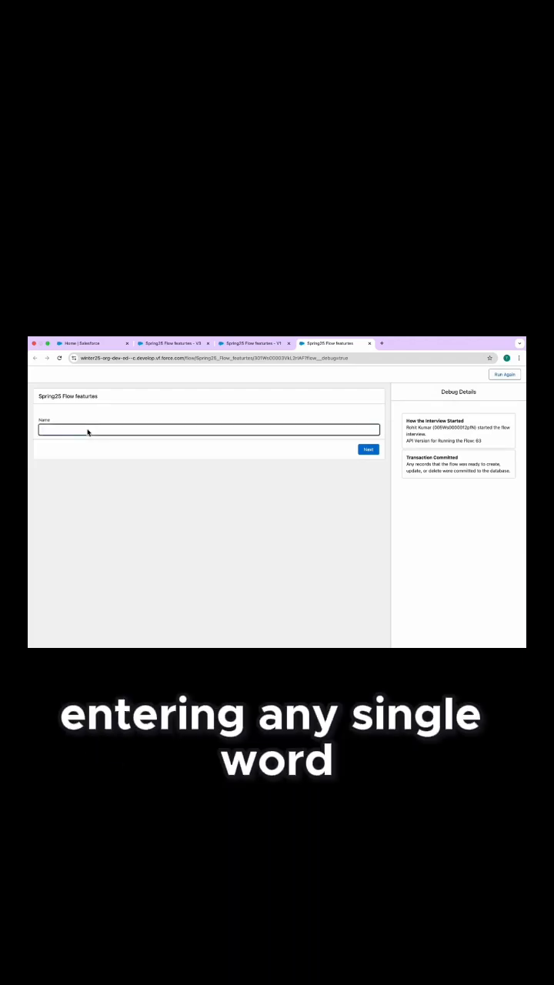
{"action": "type", "text": "d"}
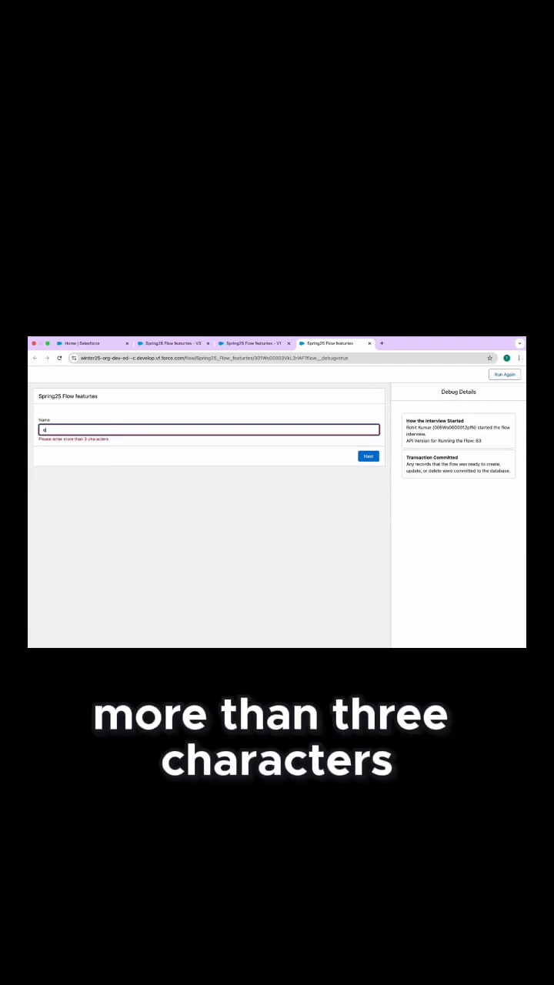
{"action": "type", "text": "qwer"}
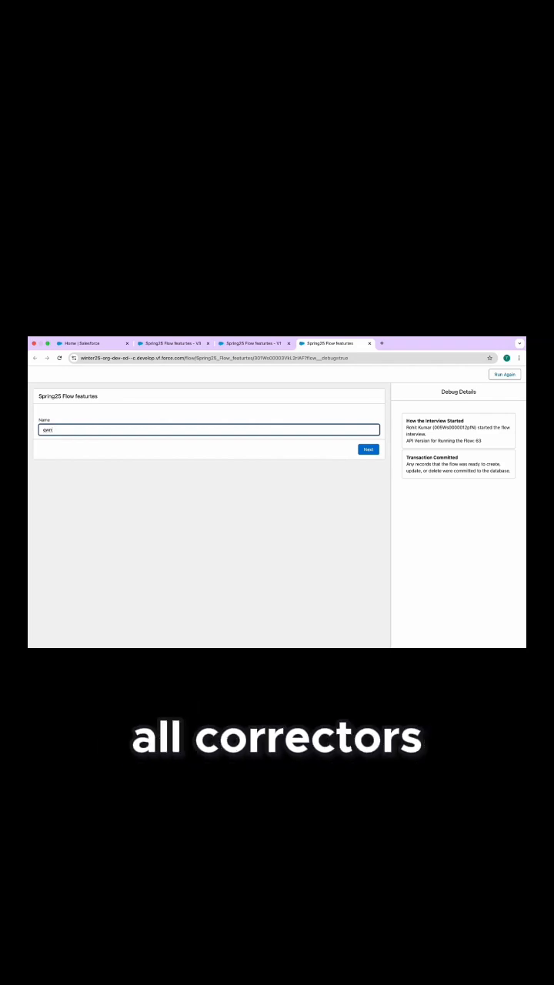
{"action": "left_click", "coordinate": [368, 449]}
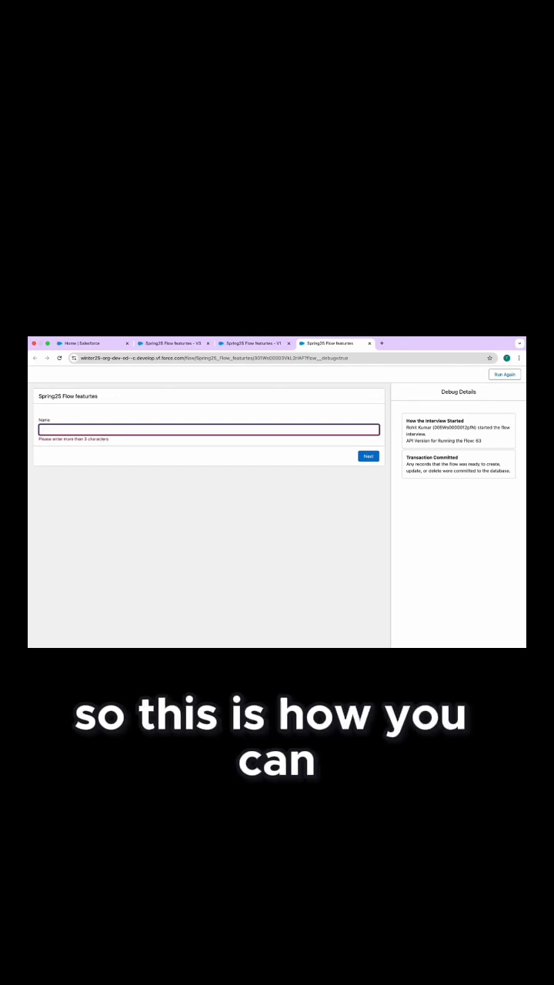
{"action": "mouse_move", "coordinate": [262, 451]}
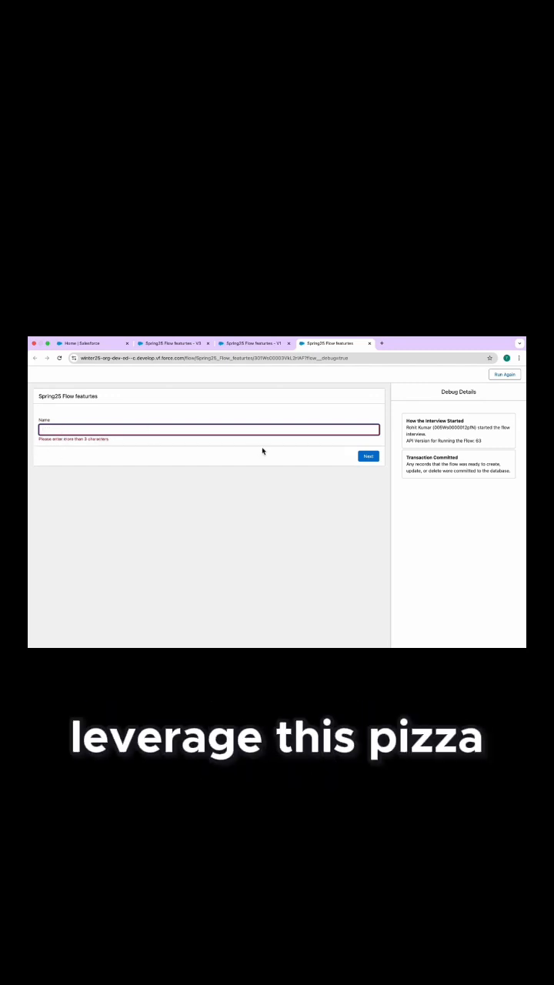
{"action": "mouse_move", "coordinate": [354, 465]}
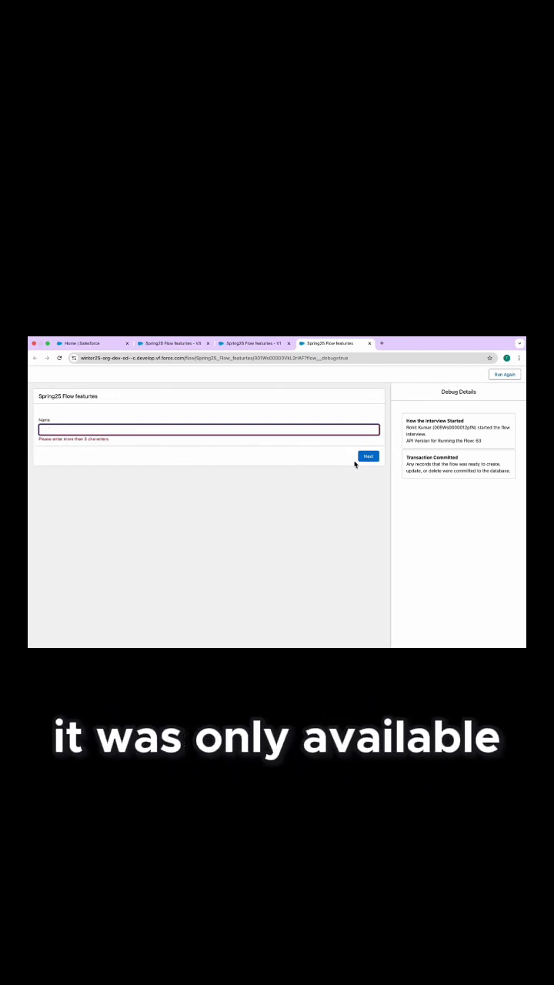